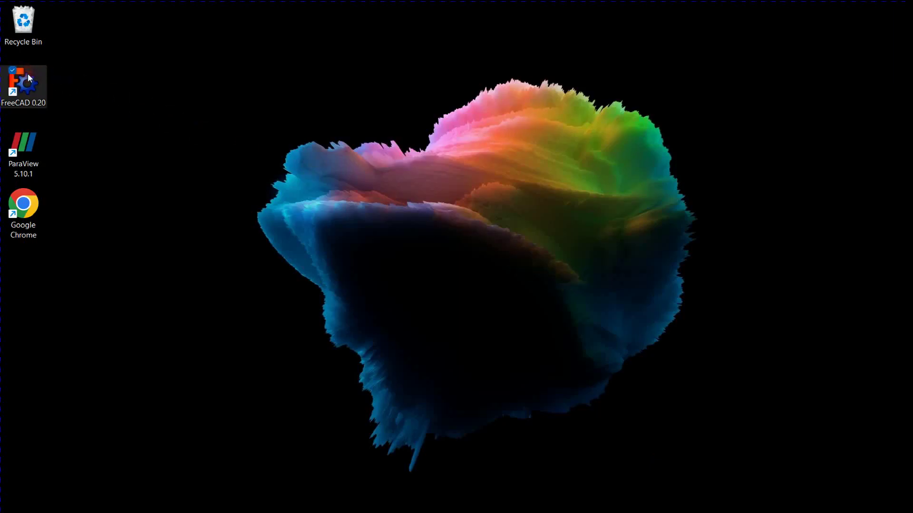
- Launch FreeCAD 0.20, start a new empty document and create a Part Design body in it
{"action": "double_click", "coordinate": [22, 87]}
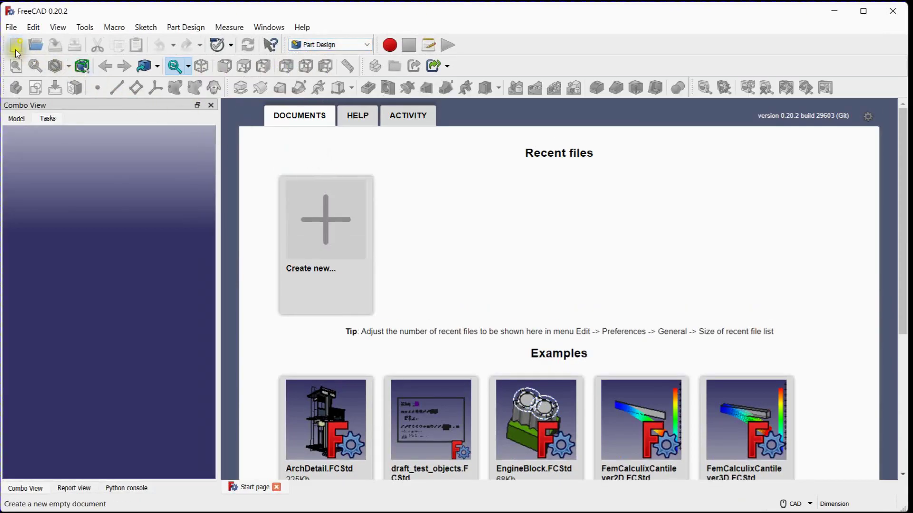
{"action": "left_click", "coordinate": [16, 45]}
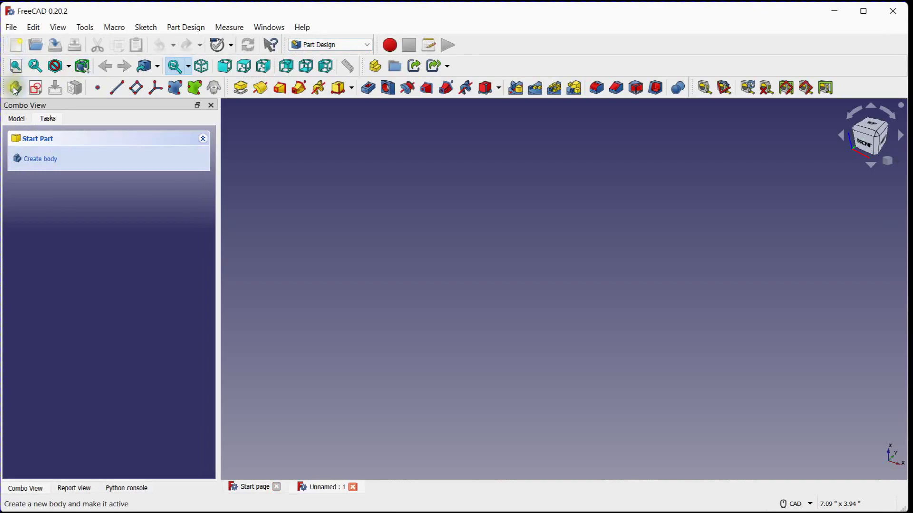
{"action": "left_click", "coordinate": [40, 158]}
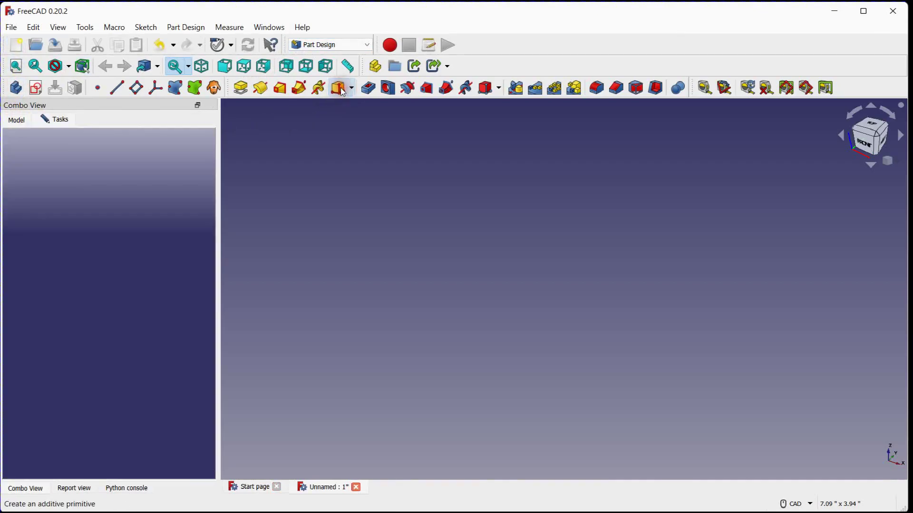
- Add an additive Box primitive (about 0.39 in per side) attached to XY_Plane and confirm it
{"action": "left_click", "coordinate": [340, 87]}
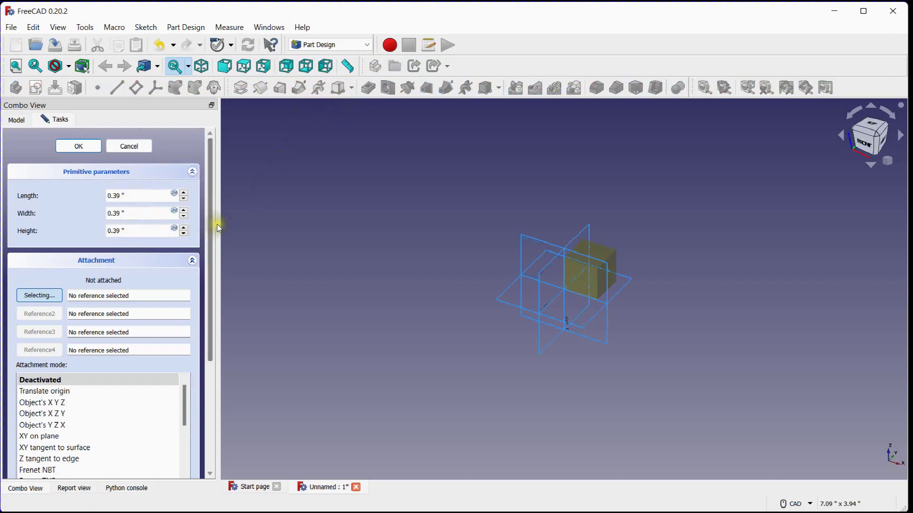
{"action": "scroll", "scroll_direction": "down", "scroll_amount": 3}
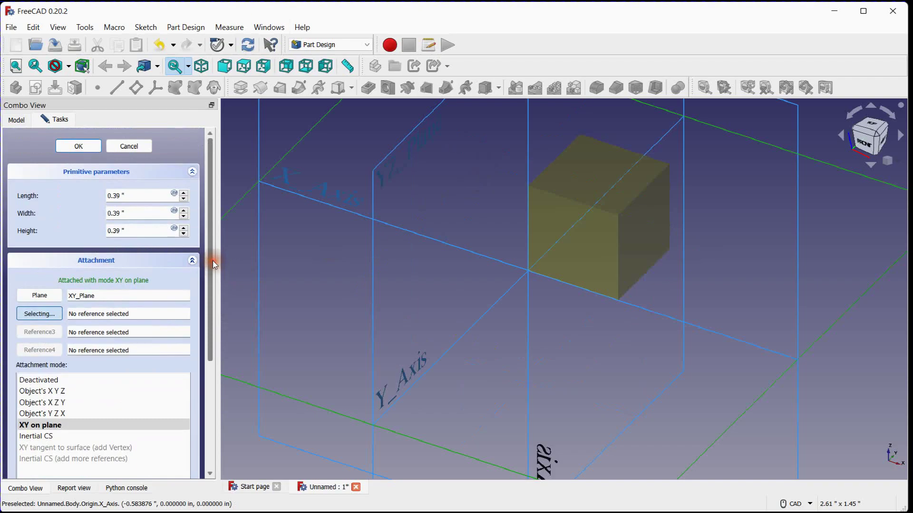
{"action": "left_click", "coordinate": [78, 145]}
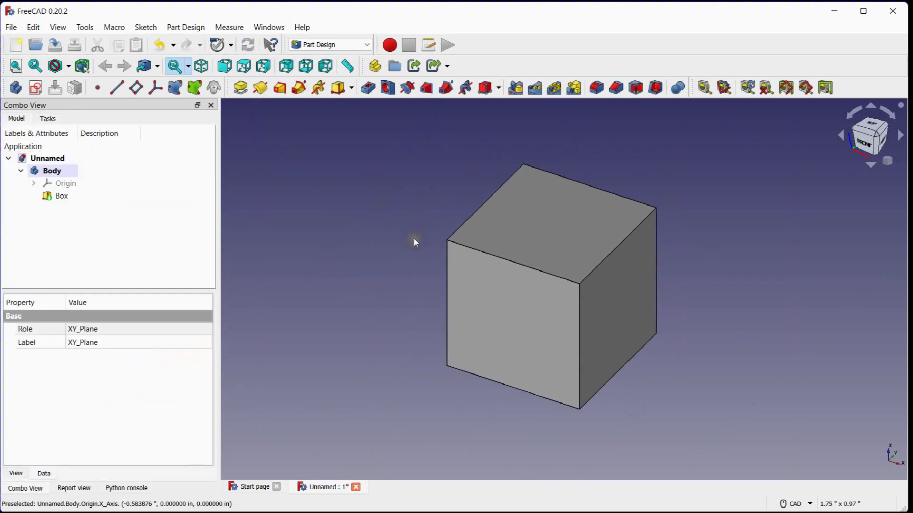
- In Preferences > Units, set the unit system to Standard (mm/kg/s/degree) and close the dialog
{"action": "left_click", "coordinate": [33, 27]}
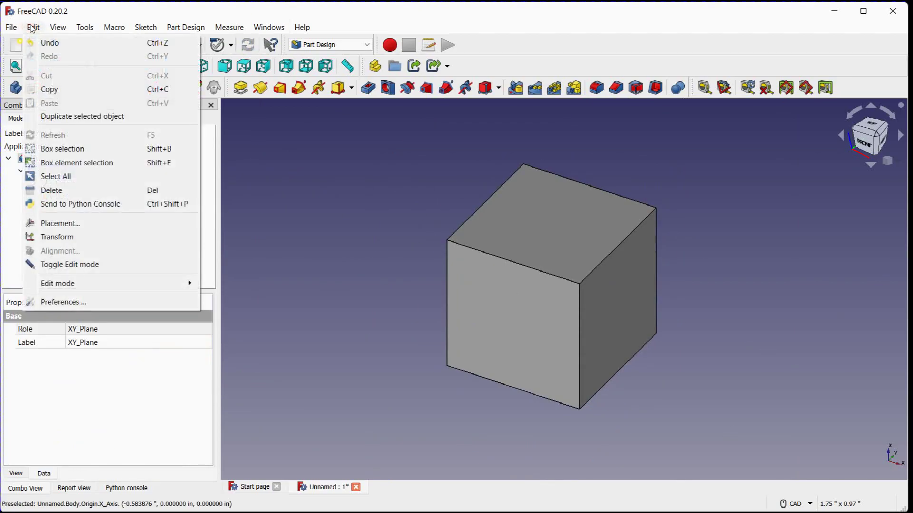
{"action": "mouse_move", "coordinate": [61, 302]}
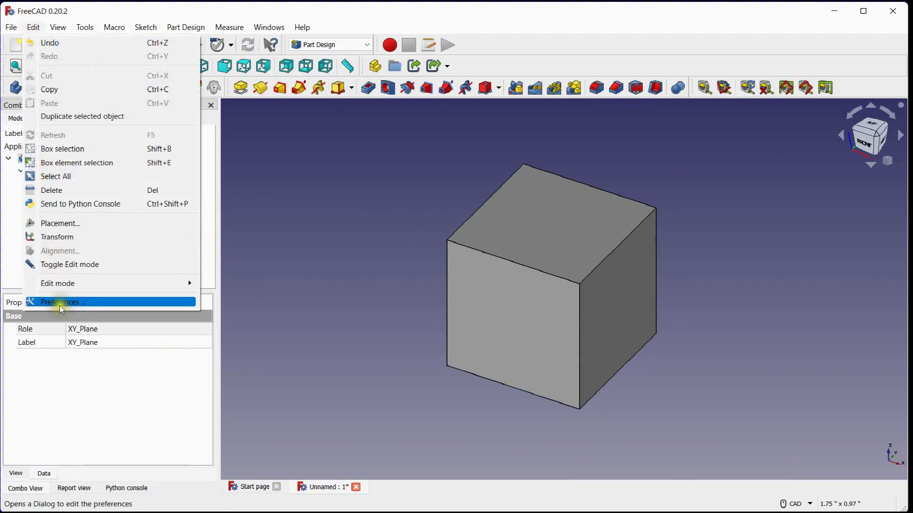
{"action": "left_click", "coordinate": [63, 302]}
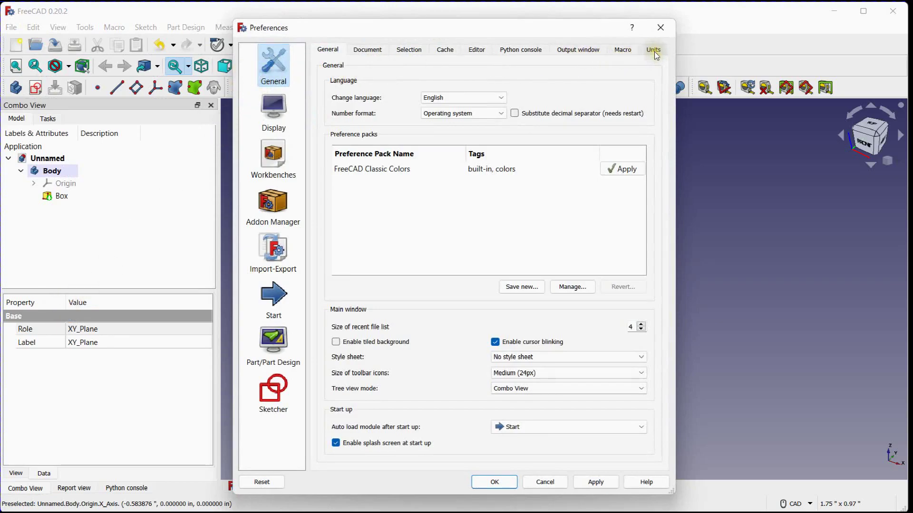
{"action": "left_click", "coordinate": [652, 48]}
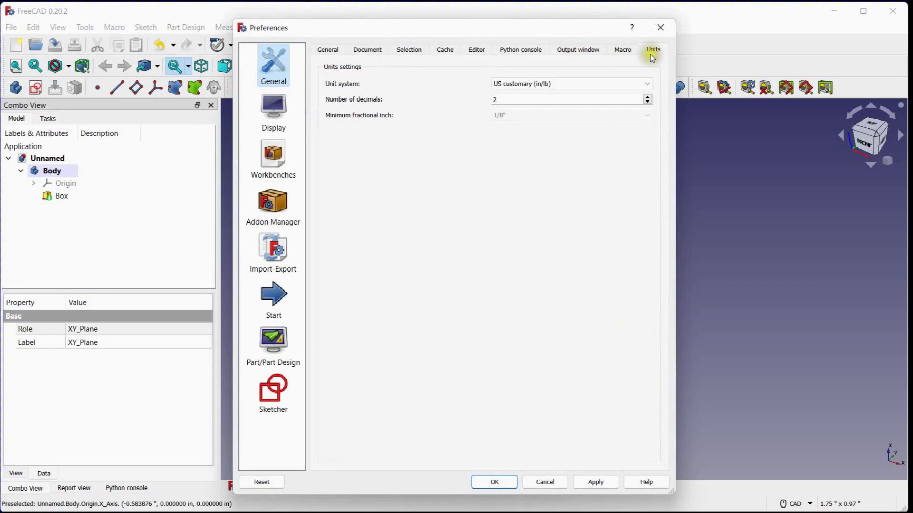
{"action": "left_click", "coordinate": [571, 84]}
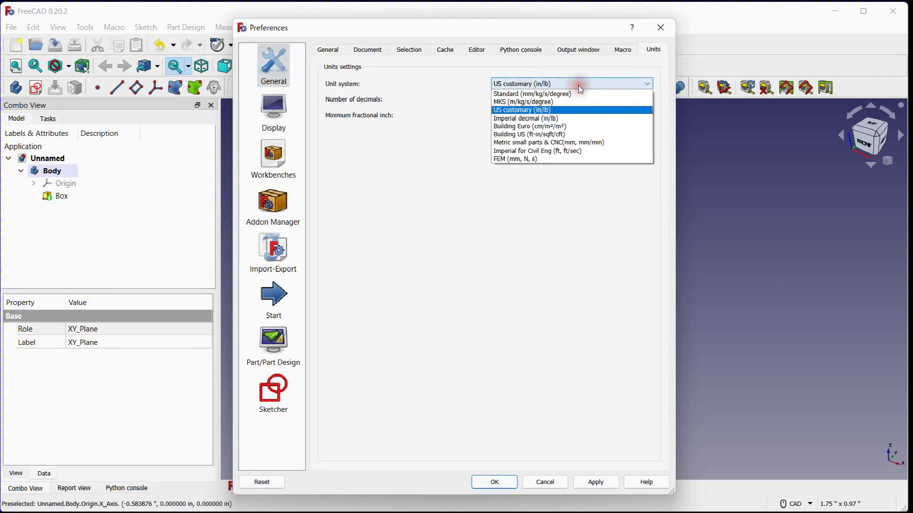
{"action": "left_click", "coordinate": [530, 95]}
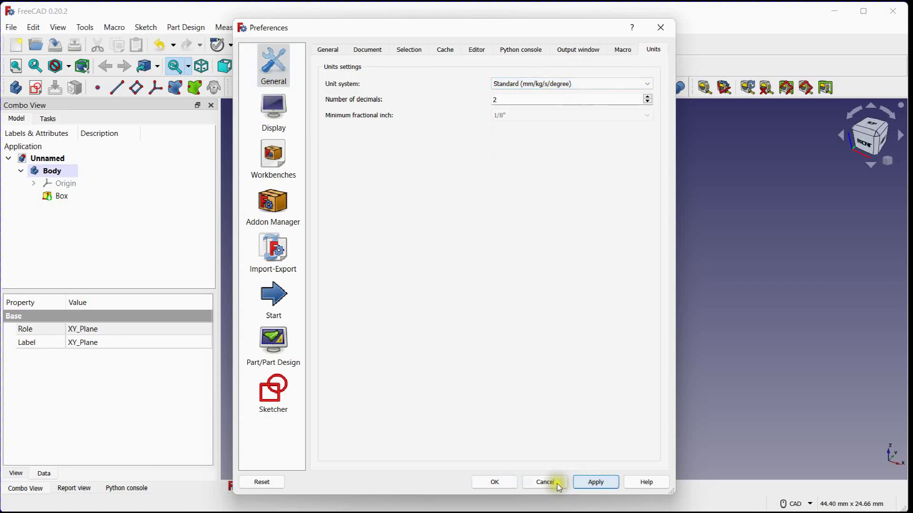
{"action": "left_click", "coordinate": [543, 482]}
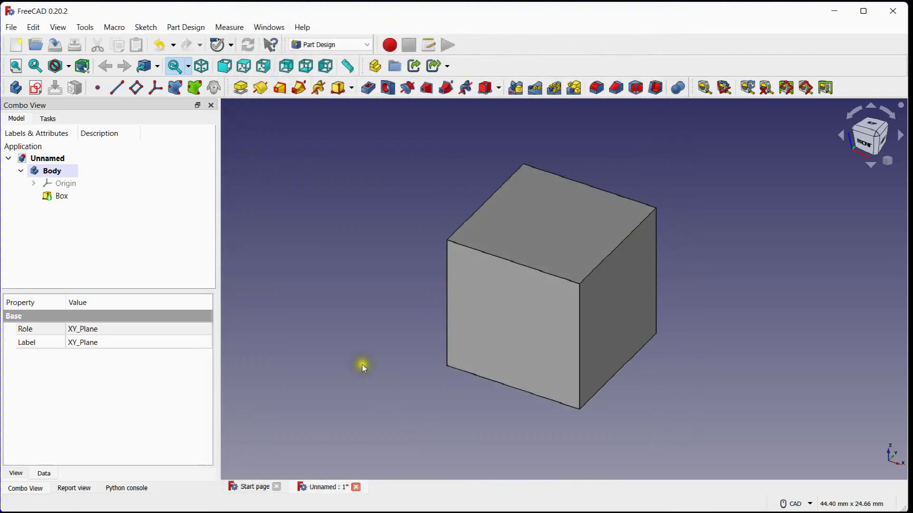
{"action": "left_click", "coordinate": [60, 196]}
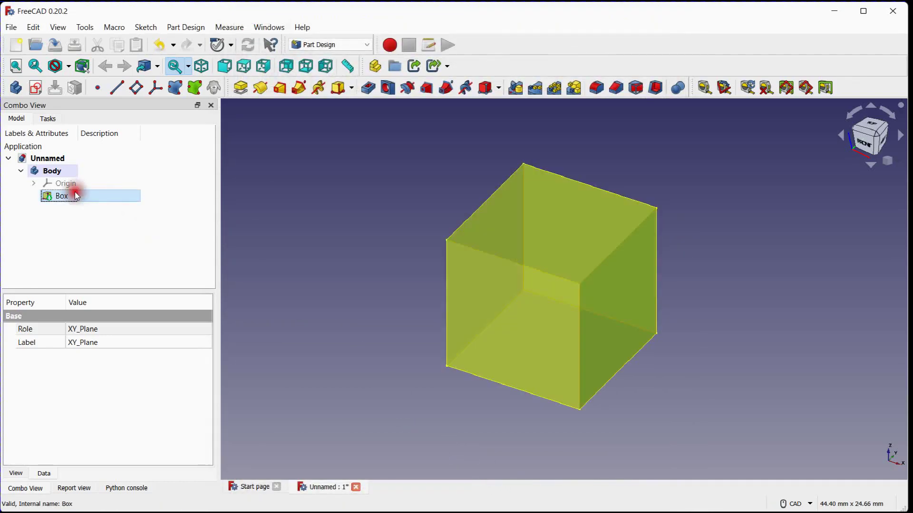
{"action": "double_click", "coordinate": [61, 195]}
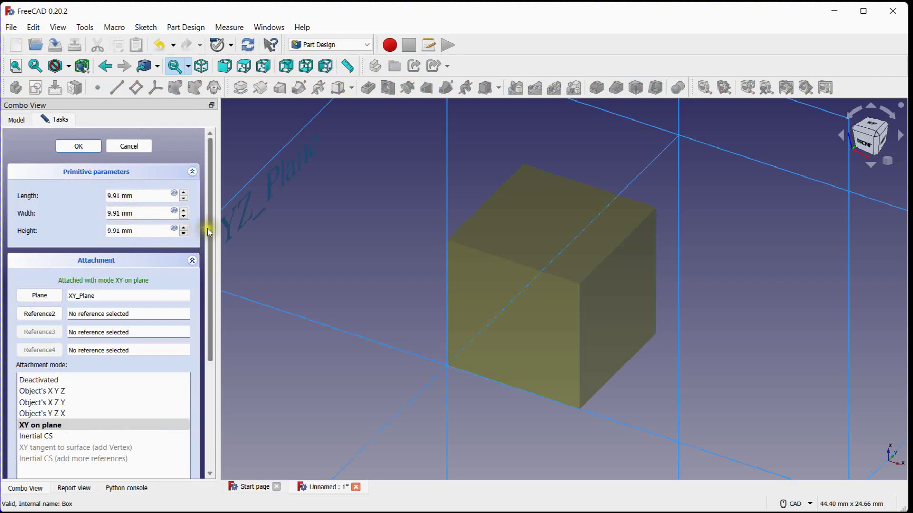
{"action": "scroll", "scroll_direction": "down", "scroll_amount": 3}
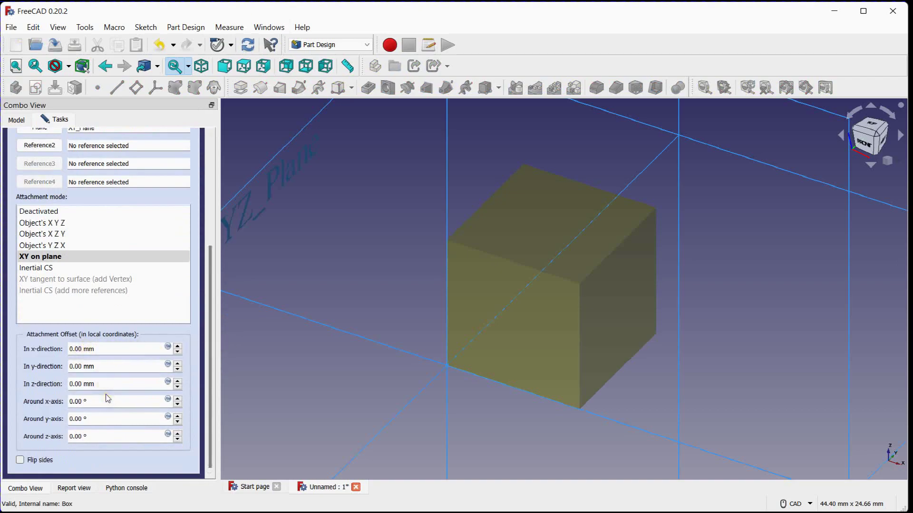
{"action": "mouse_move", "coordinate": [110, 365]}
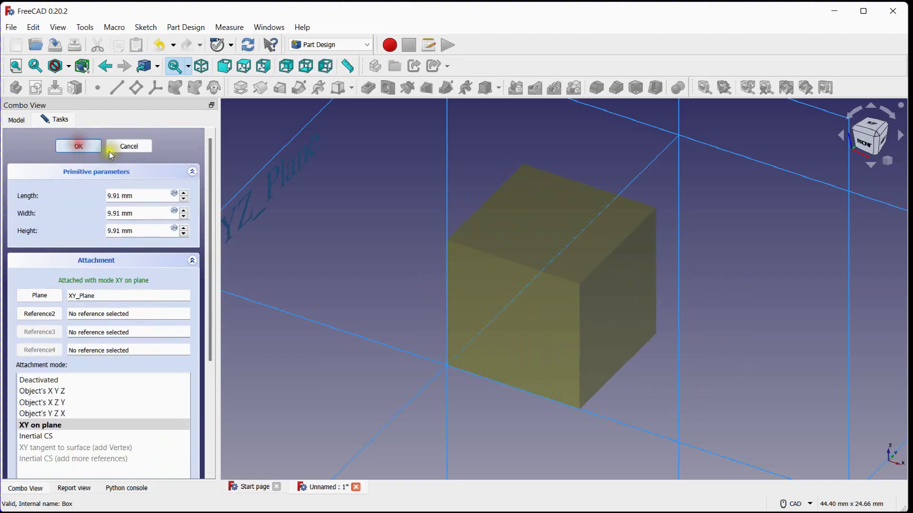
{"action": "left_click", "coordinate": [77, 147]}
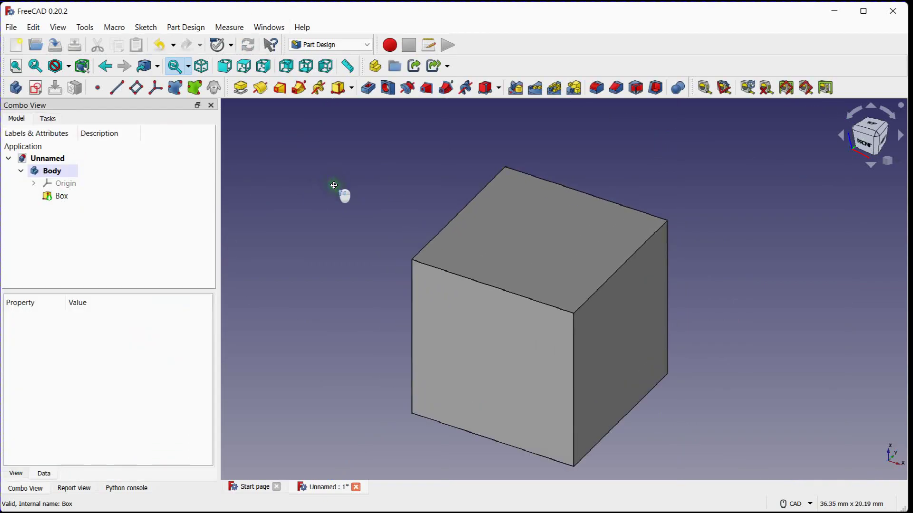